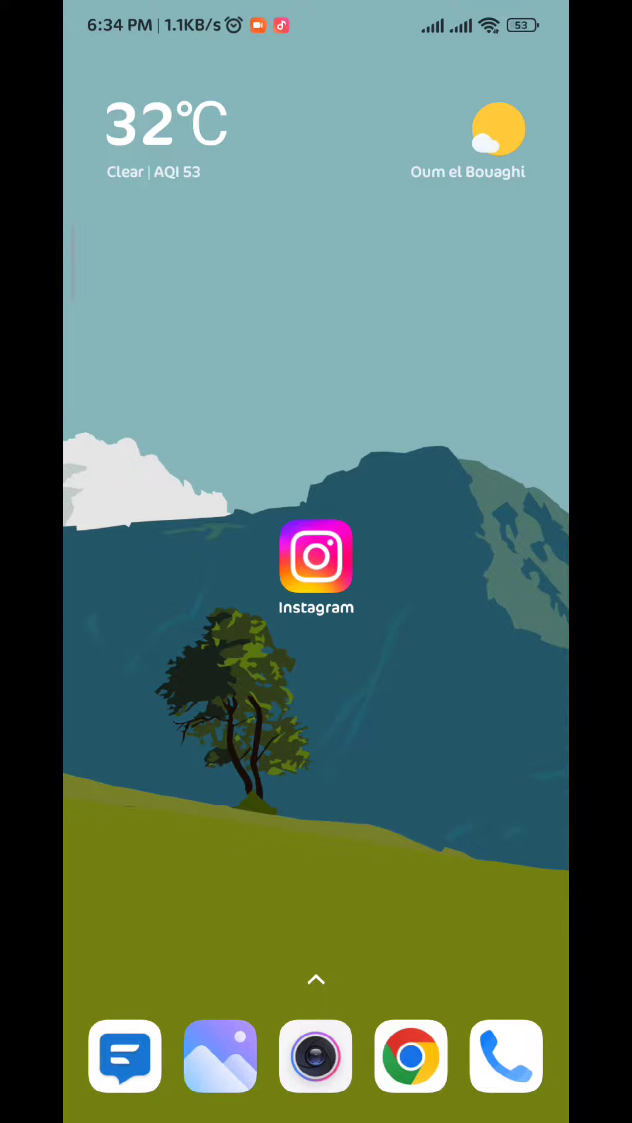
# Launch Instagram and reach Settings and privacy through the profile's menu
pyautogui.click(316, 560)
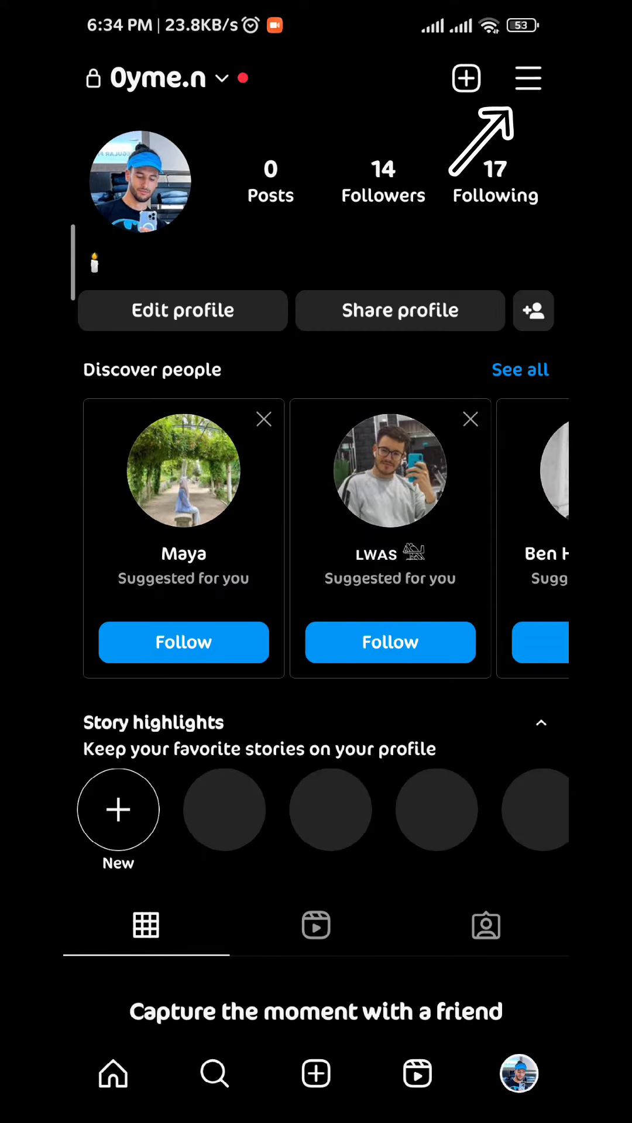
pyautogui.click(526, 77)
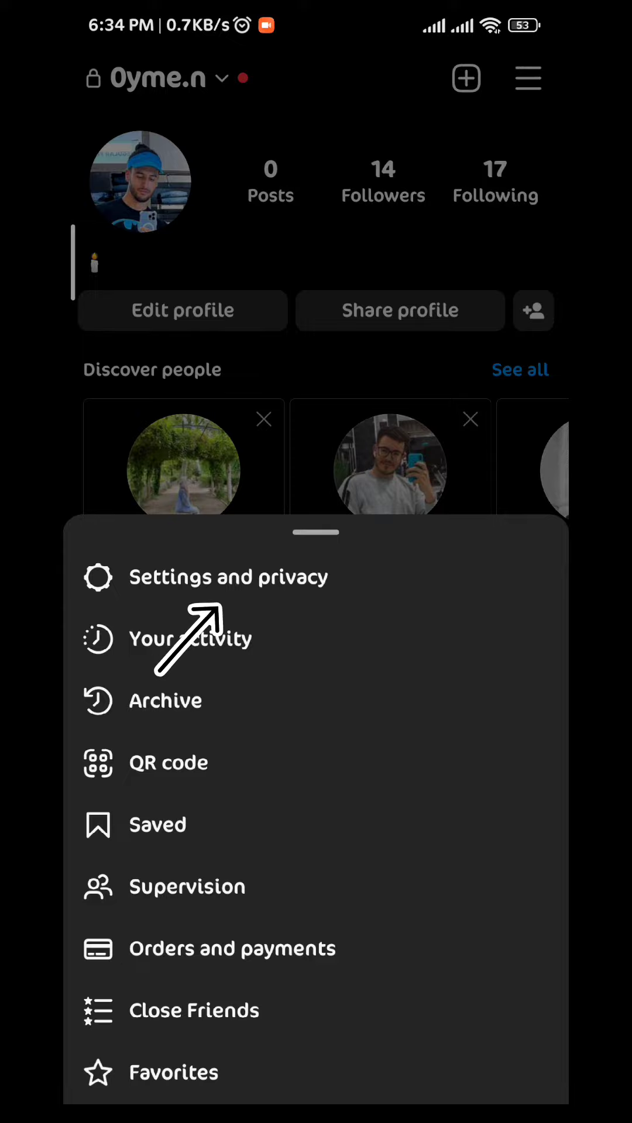
pyautogui.click(227, 577)
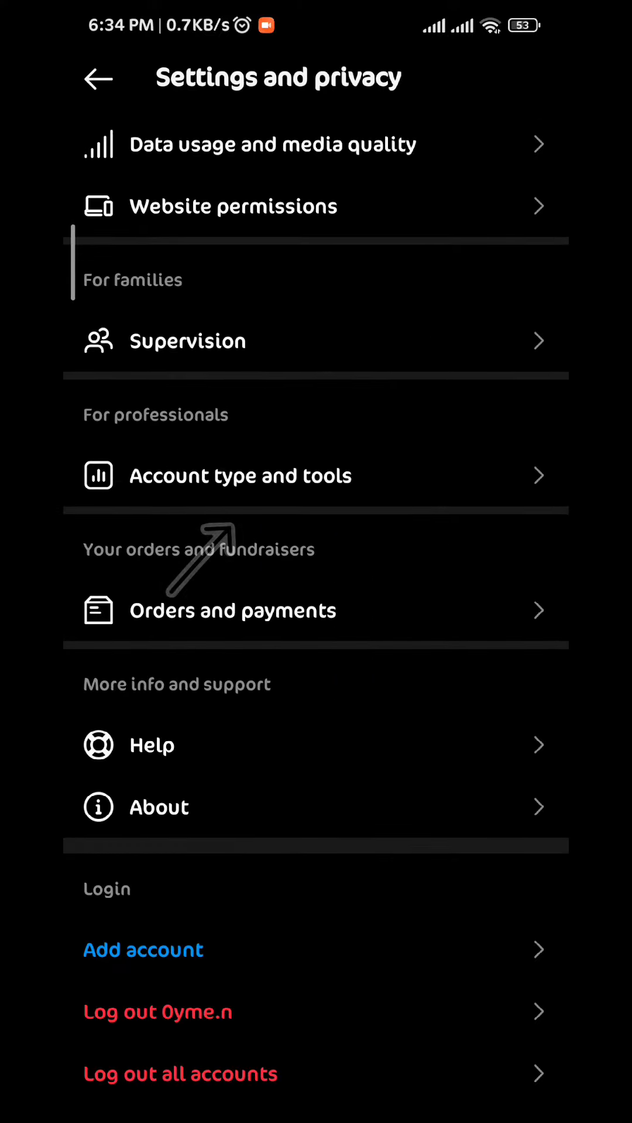
# Start switching to a professional account under Account type and tools
pyautogui.click(239, 475)
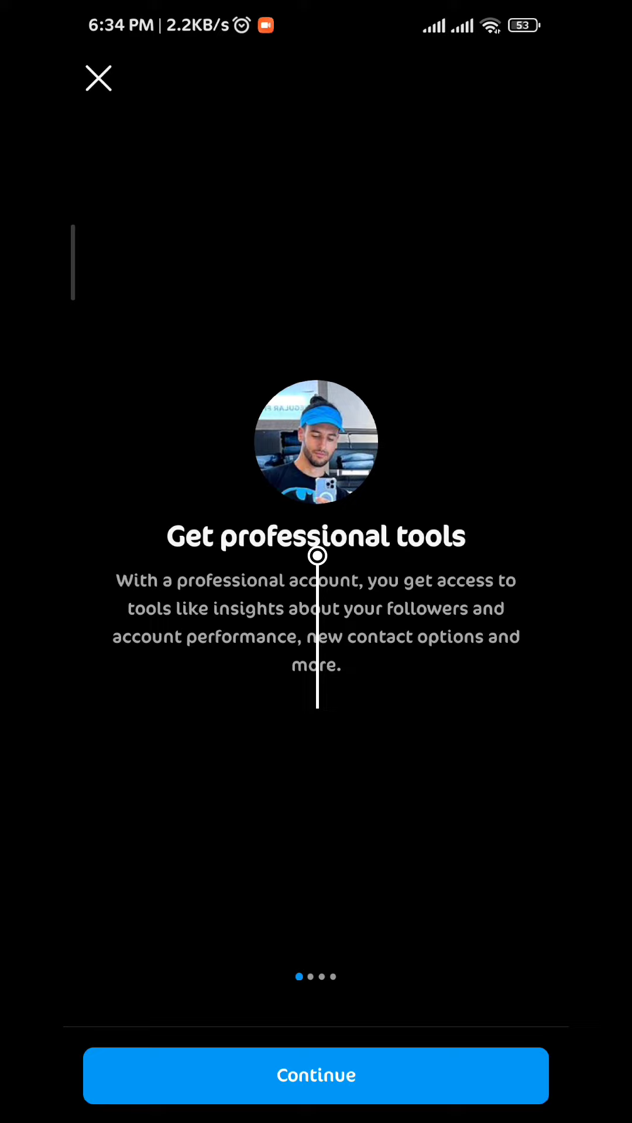
pyautogui.click(98, 78)
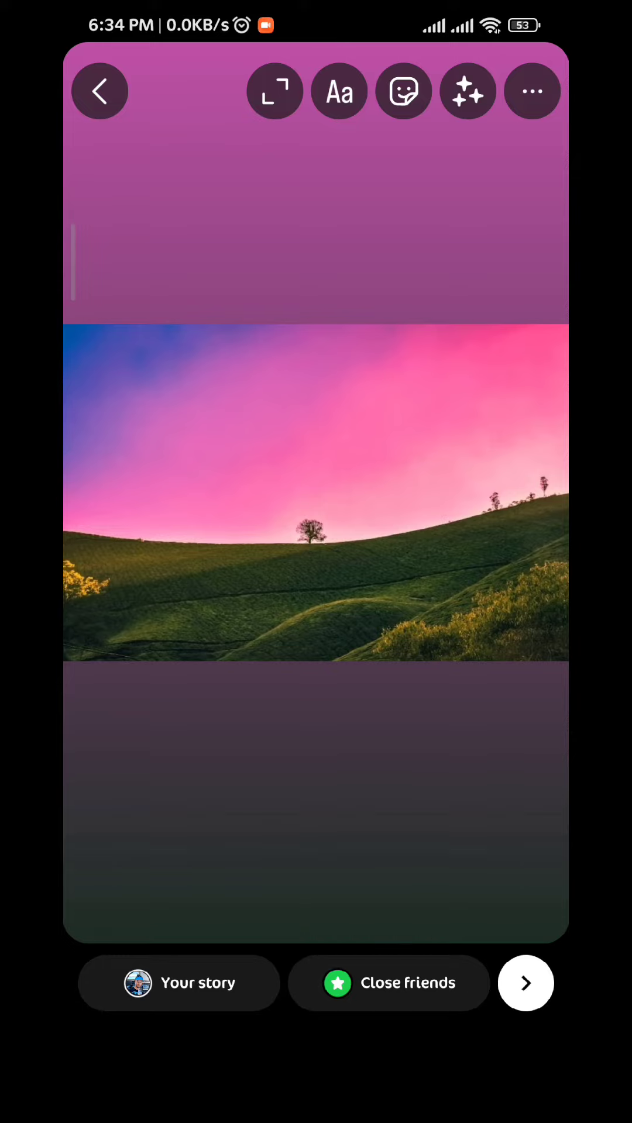
# Share the landscape story with Close friends only, then return to the profile
pyautogui.click(100, 90)
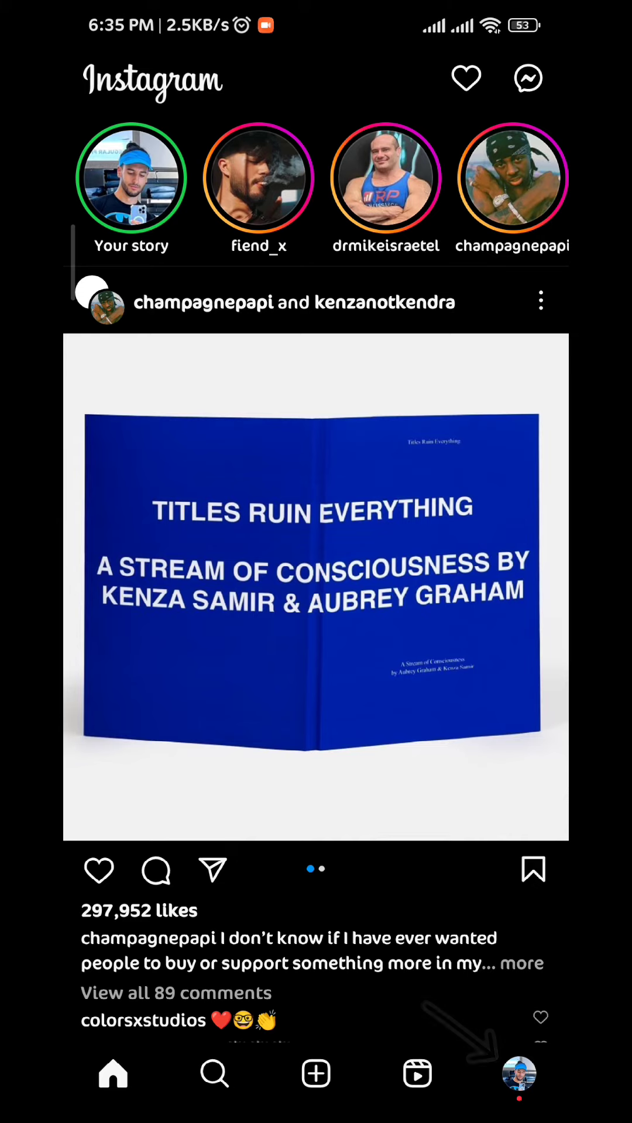
pyautogui.click(519, 1074)
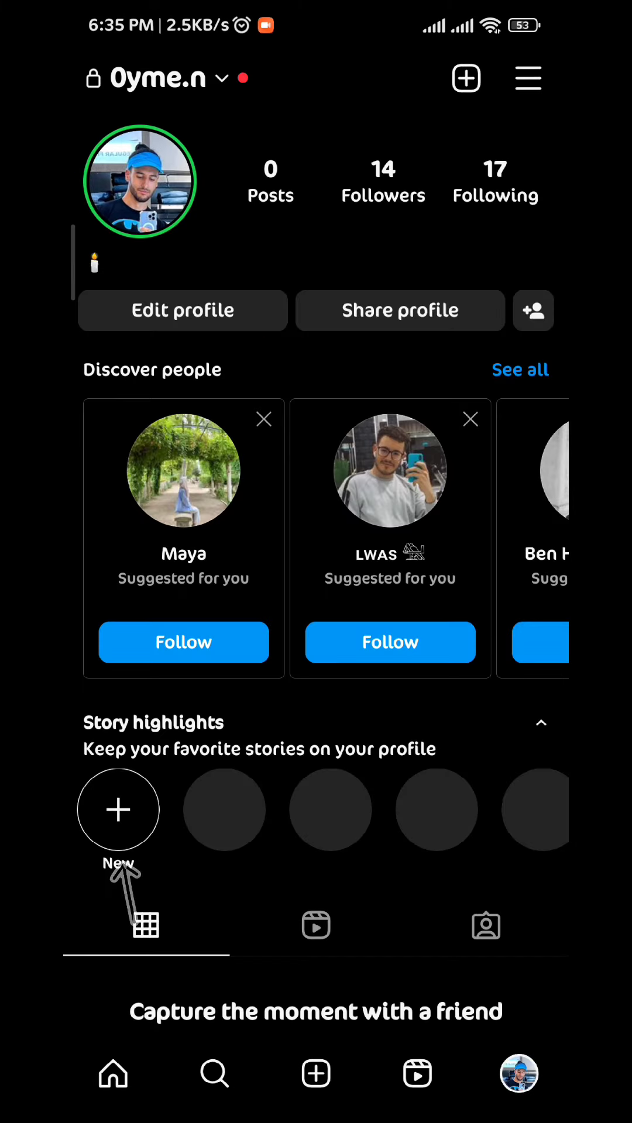
# Make a 'Highlights' highlight from the 21 Jun story, decline the reel, and open it
pyautogui.click(118, 809)
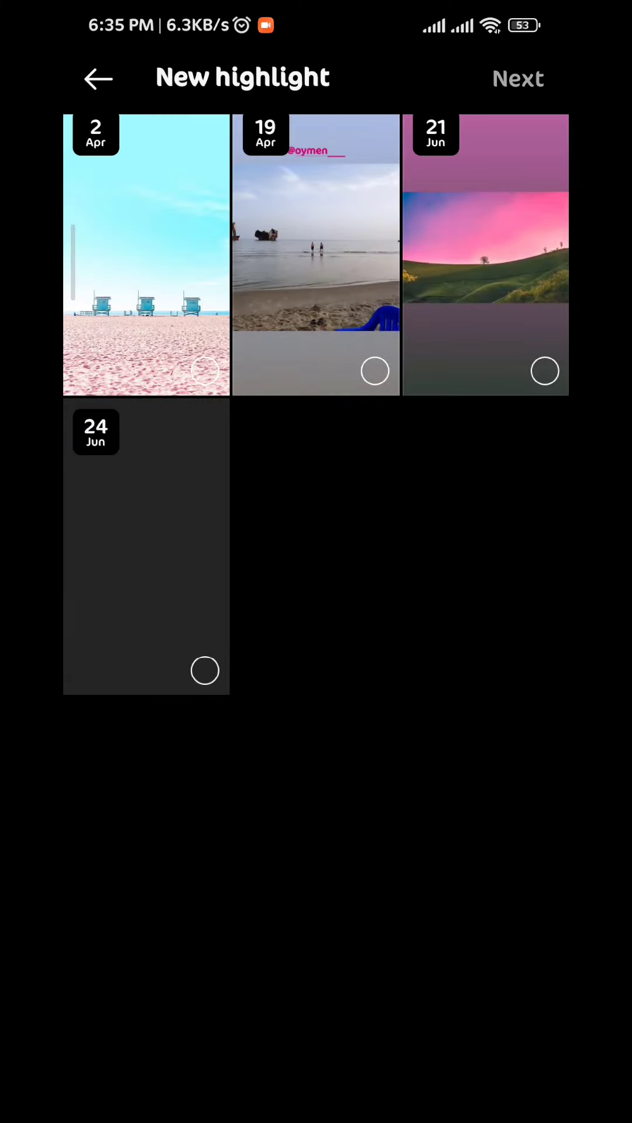
pyautogui.click(518, 78)
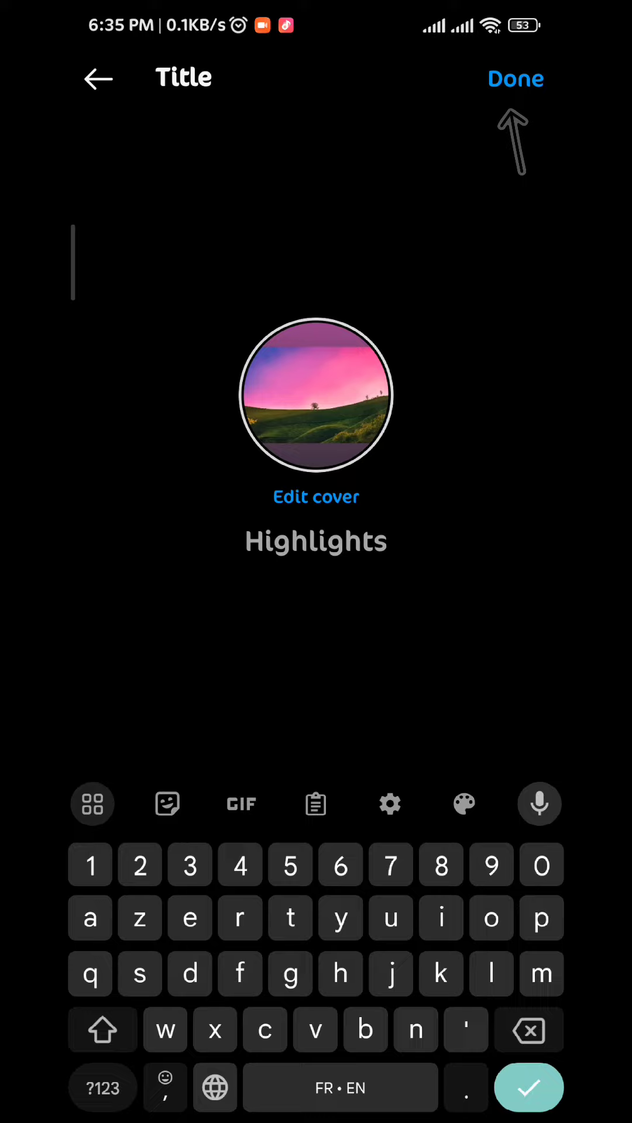
pyautogui.click(516, 78)
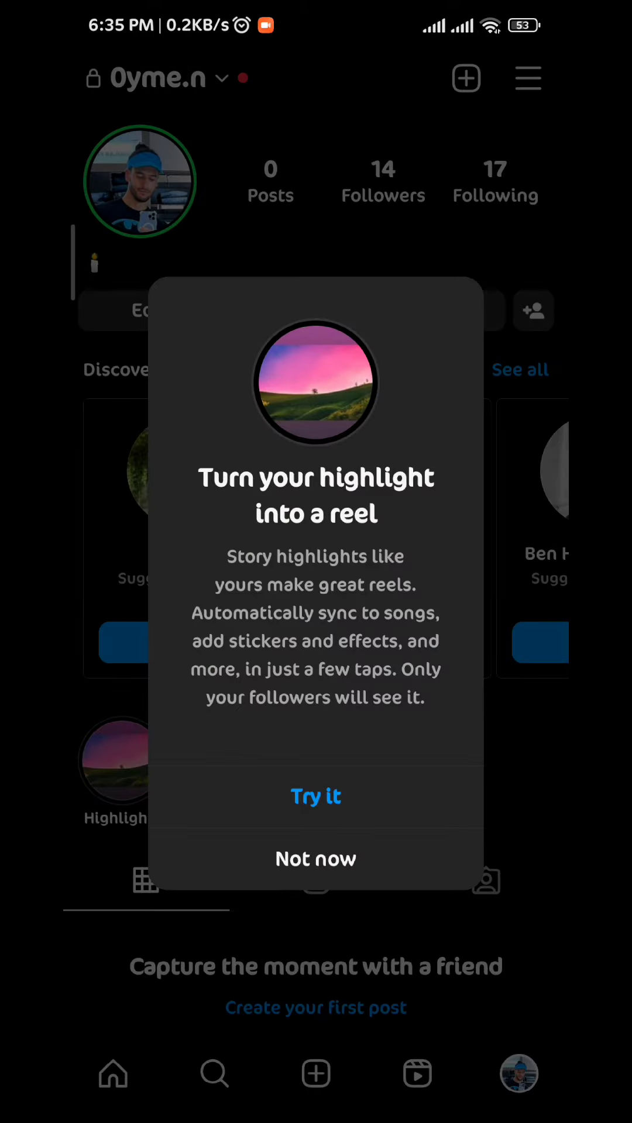
pyautogui.click(316, 859)
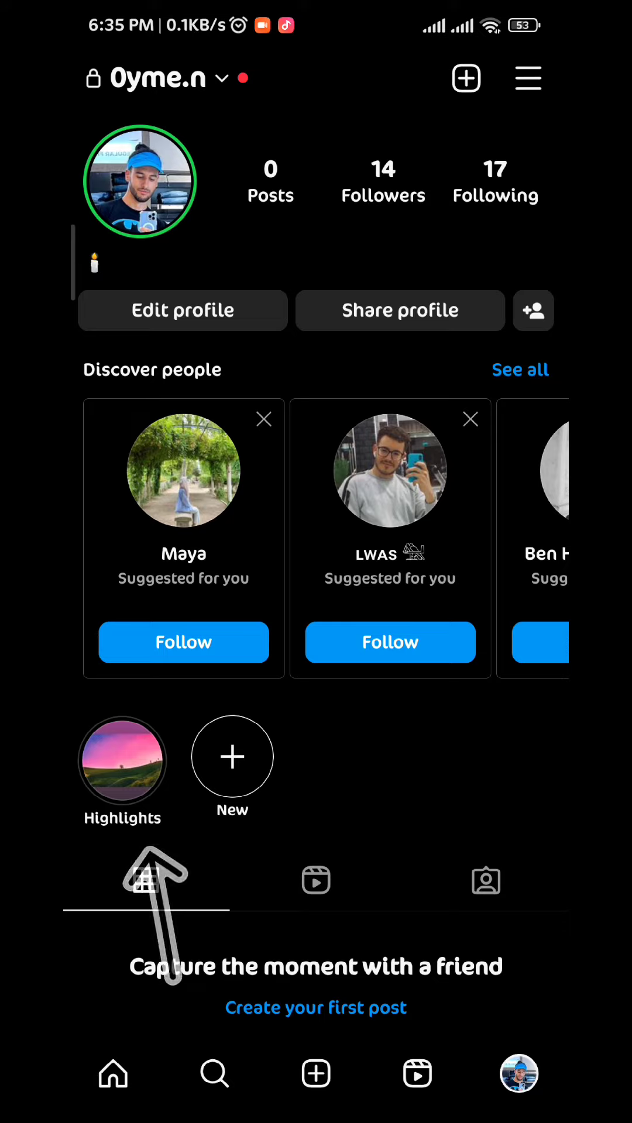
pyautogui.click(122, 760)
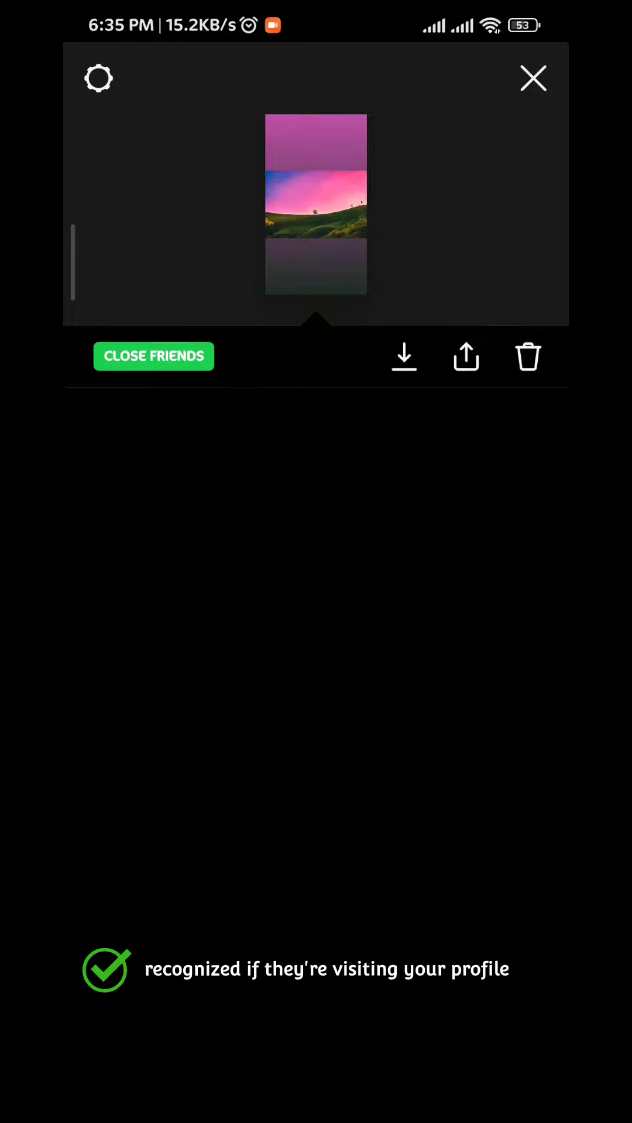
# Close the story activity view after checking the viewers
pyautogui.click(533, 78)
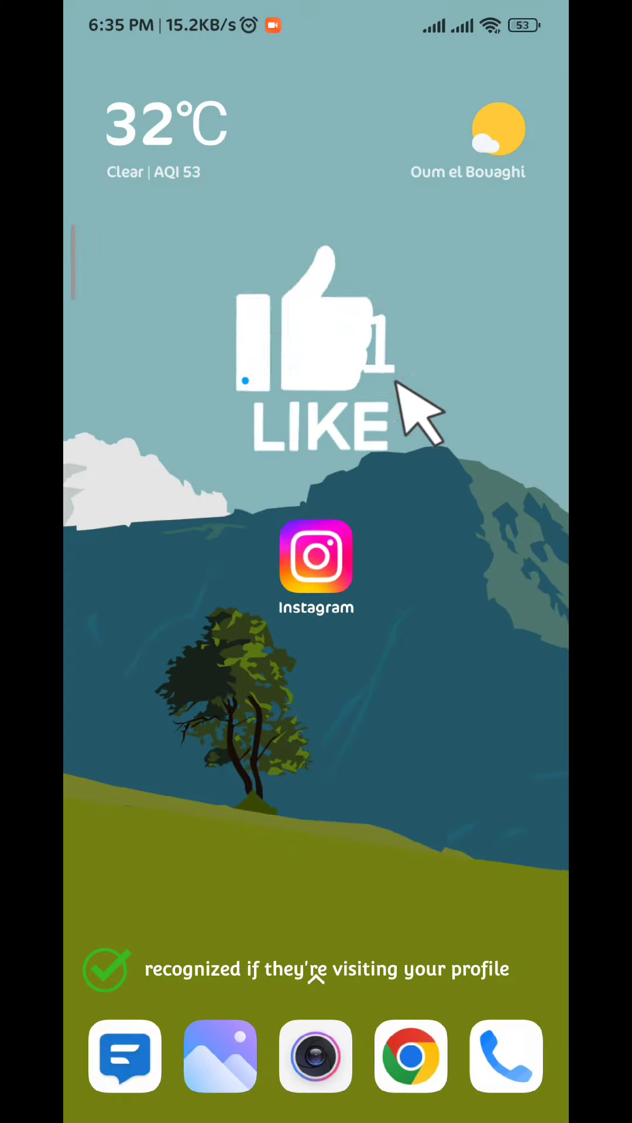